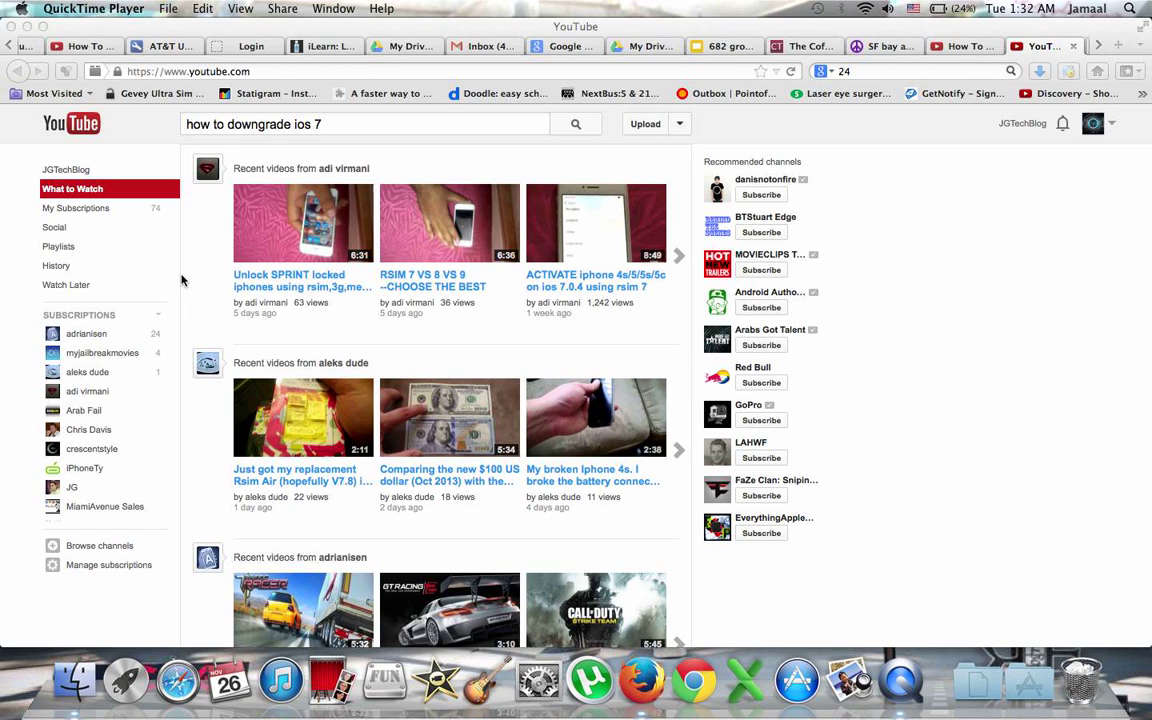
mouse_move(208, 168)
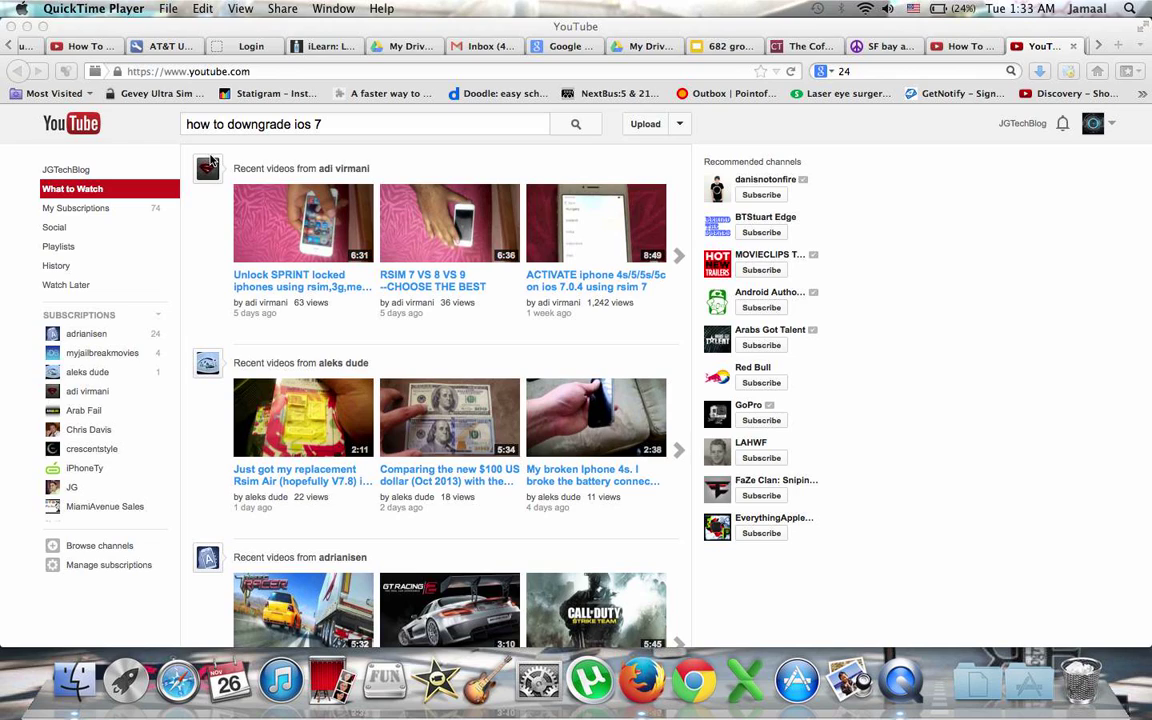
mouse_move(212, 148)
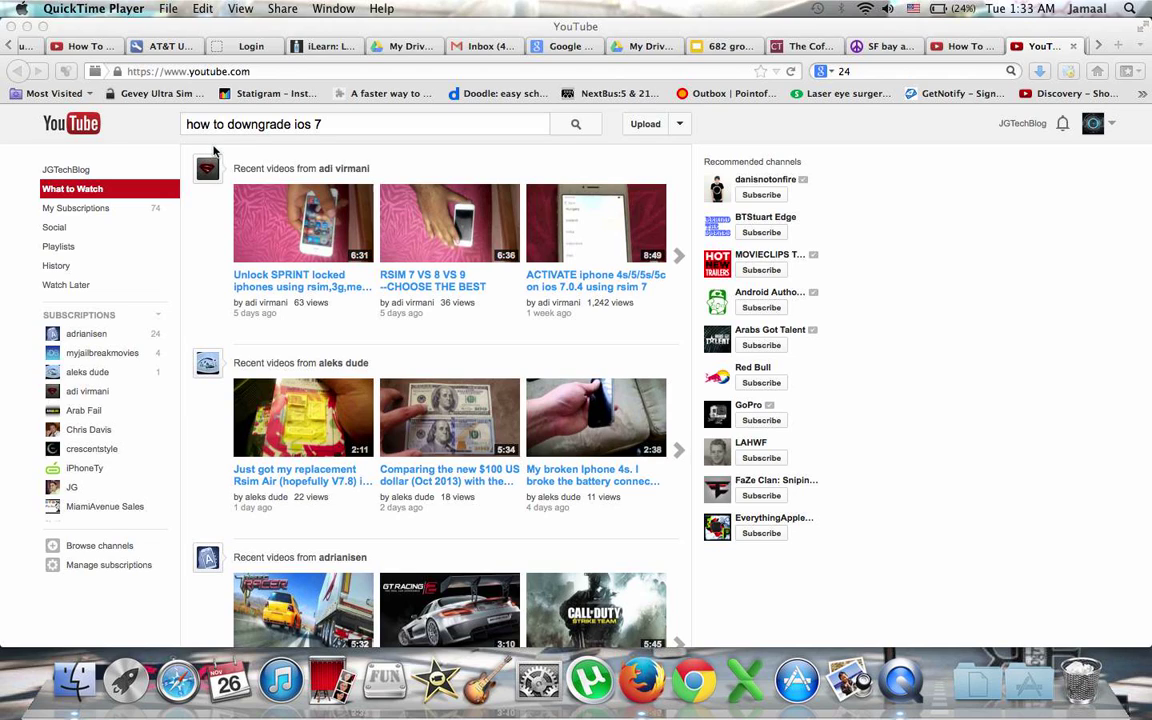
mouse_move(192, 304)
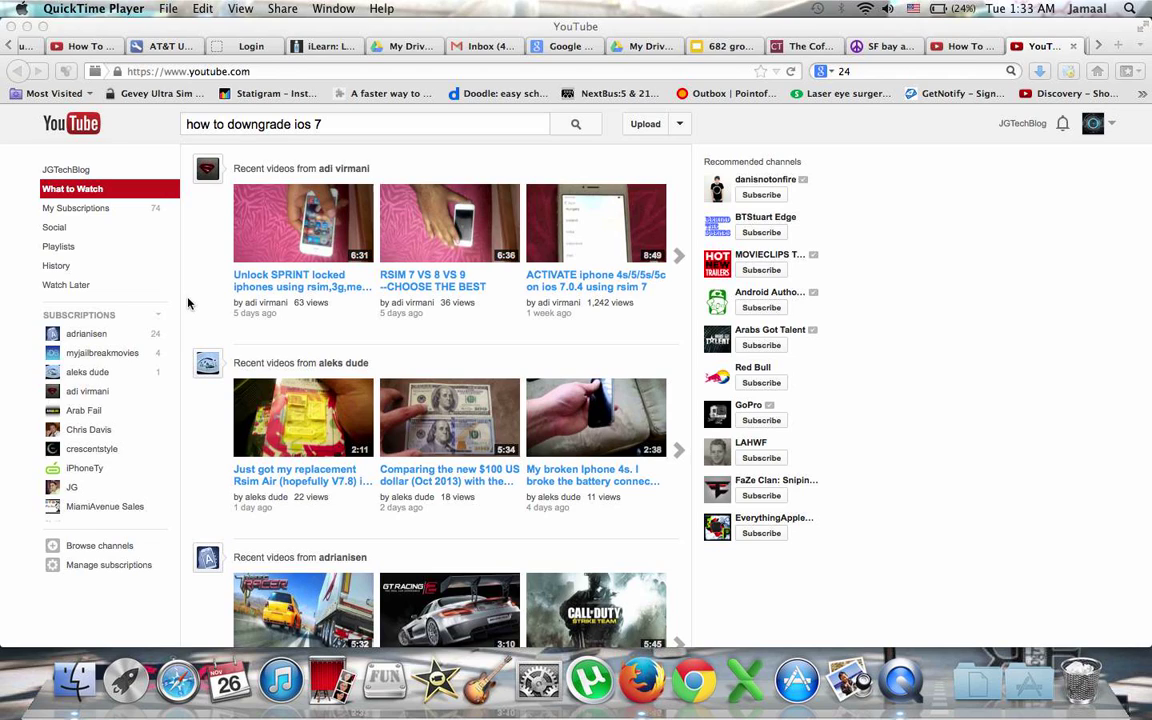
mouse_move(532, 132)
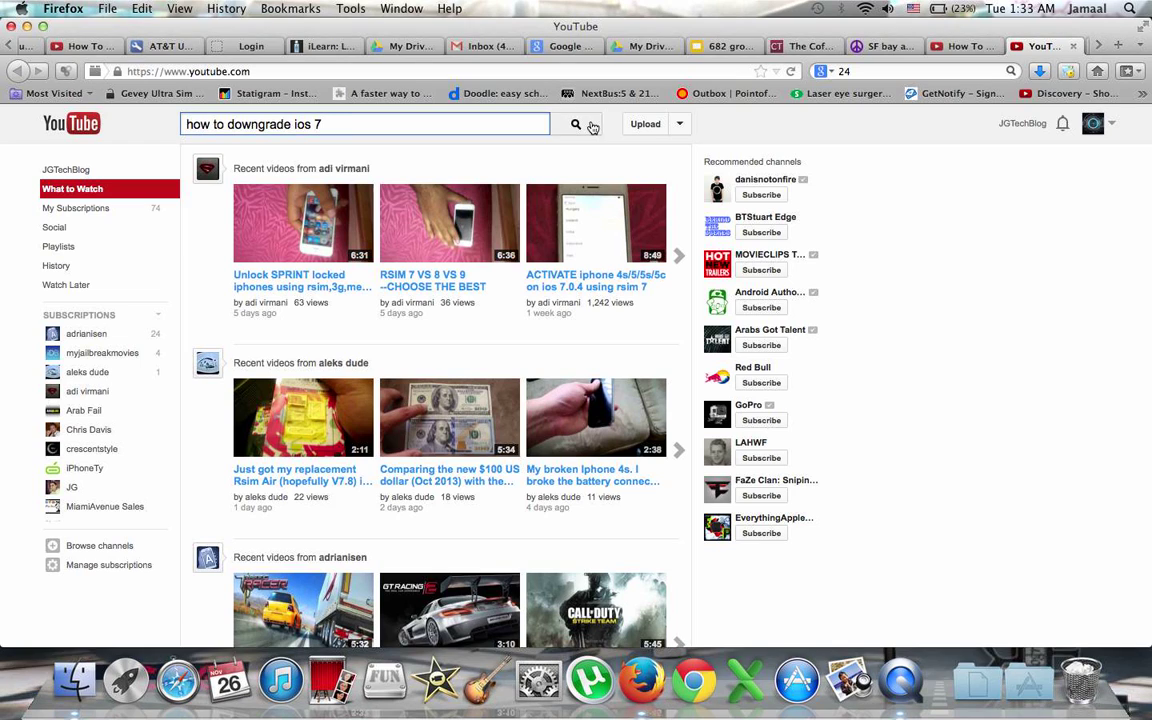
Step: Run the 'downgrade iOS 7' search and look through the tutorial results
click(576, 124)
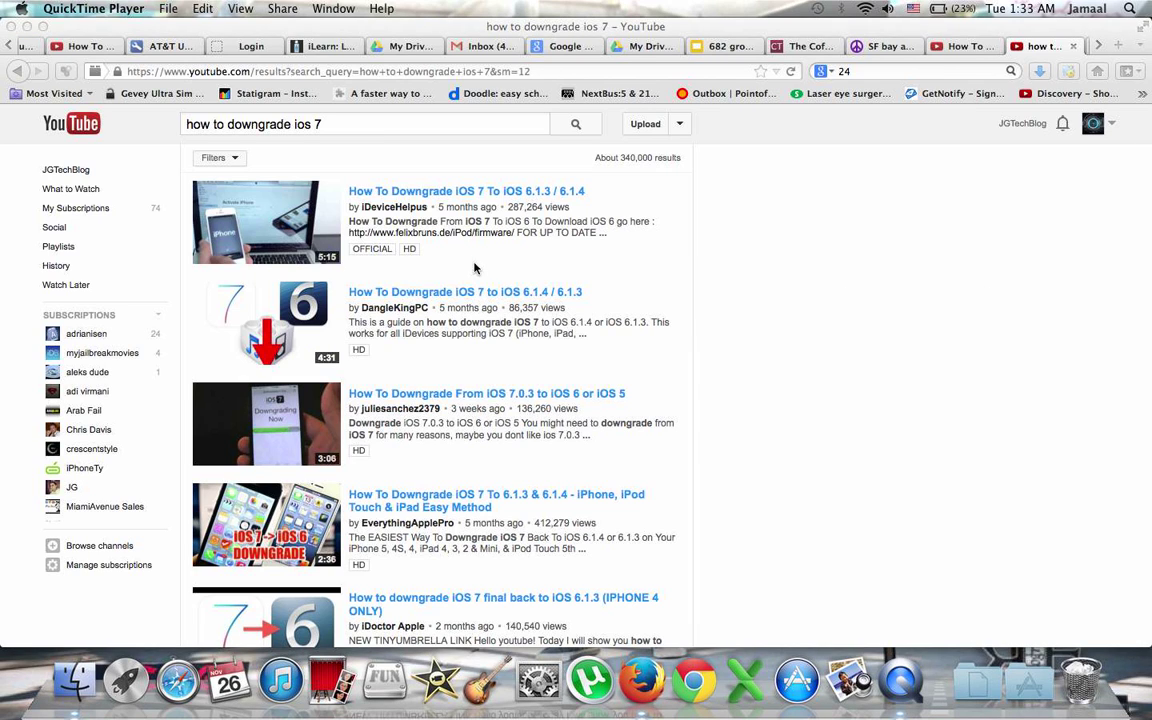
mouse_move(470, 468)
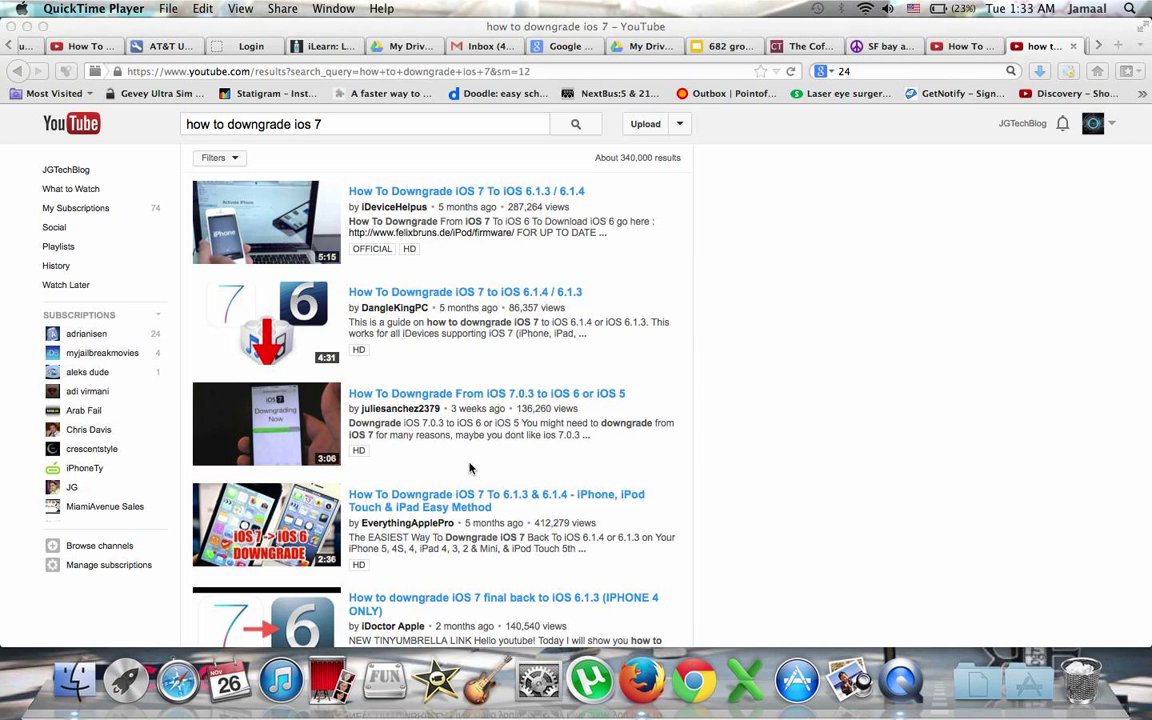
scroll(down, 3)
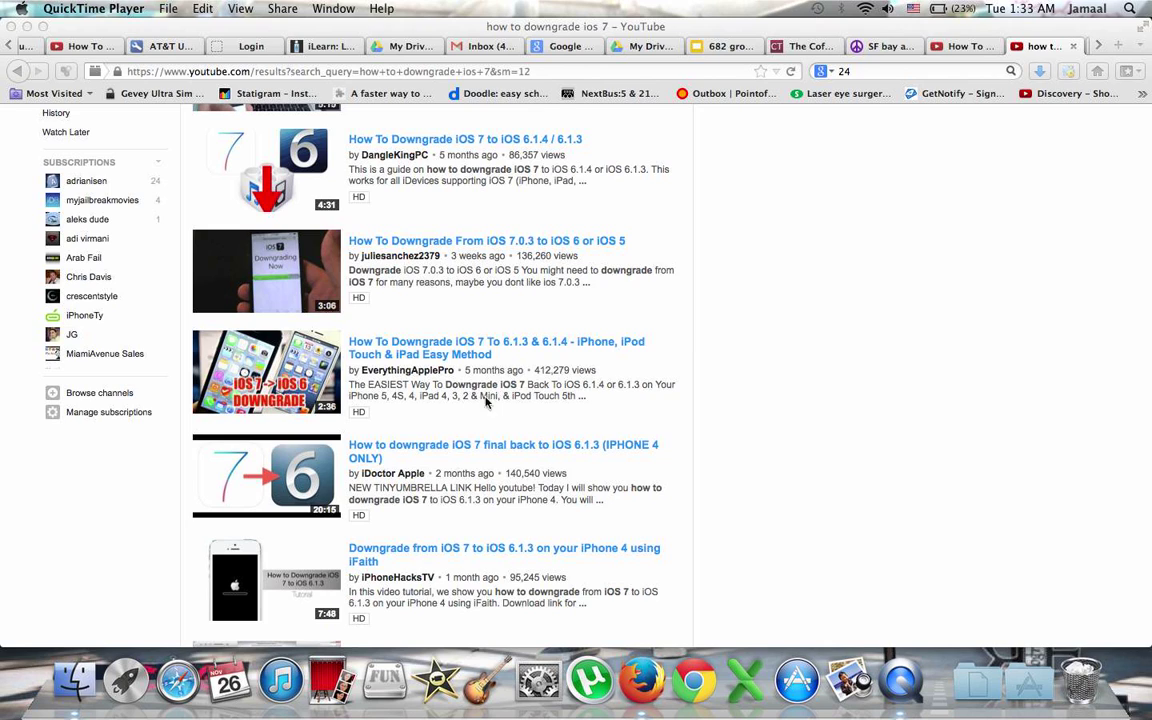
scroll(down, 3)
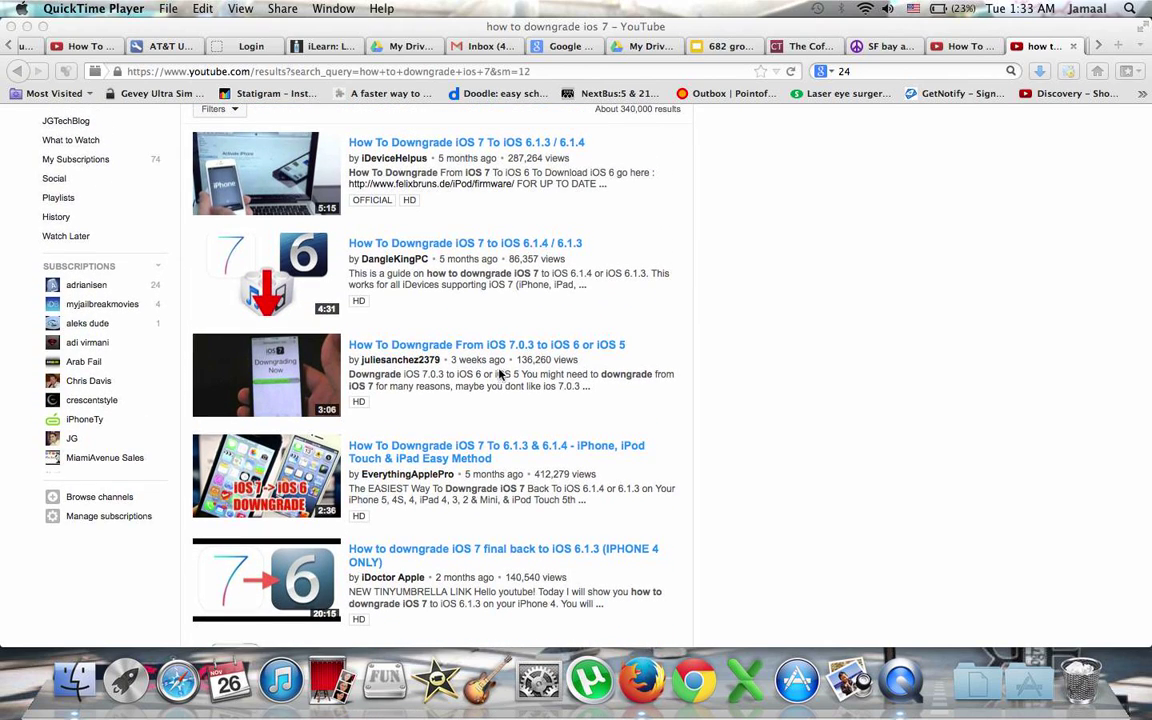
mouse_move(596, 410)
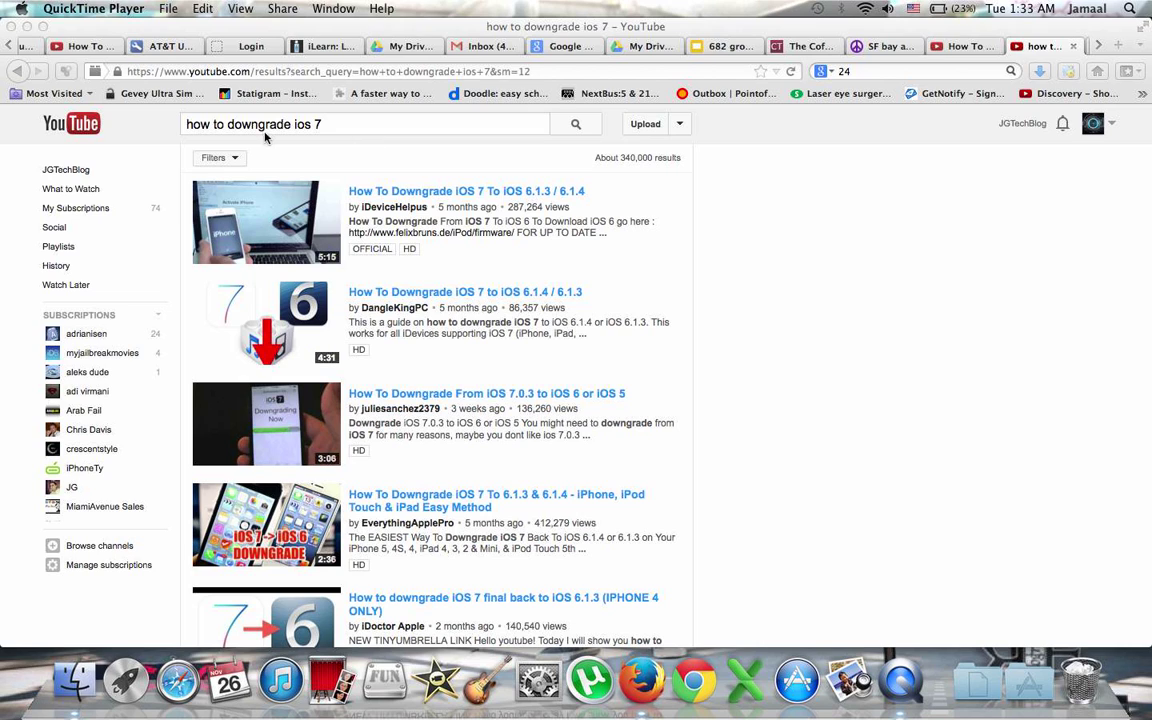
Step: Sort the downgrade results by upload date so the newest videos come first
click(212, 158)
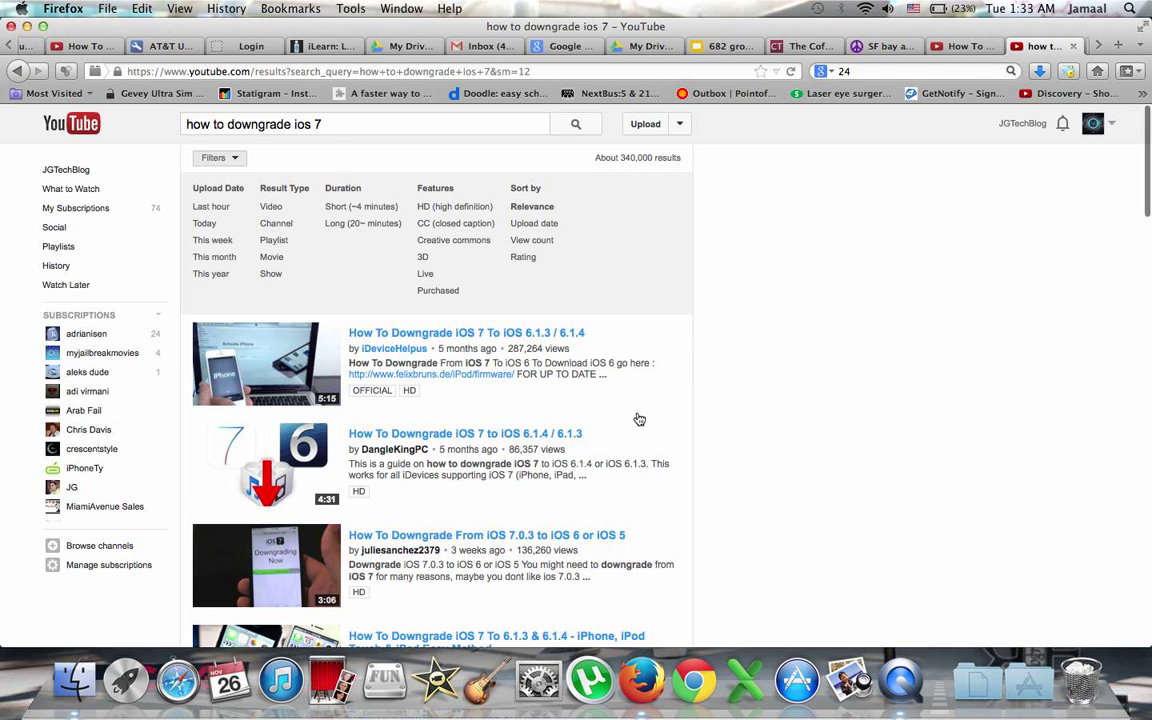
mouse_move(652, 420)
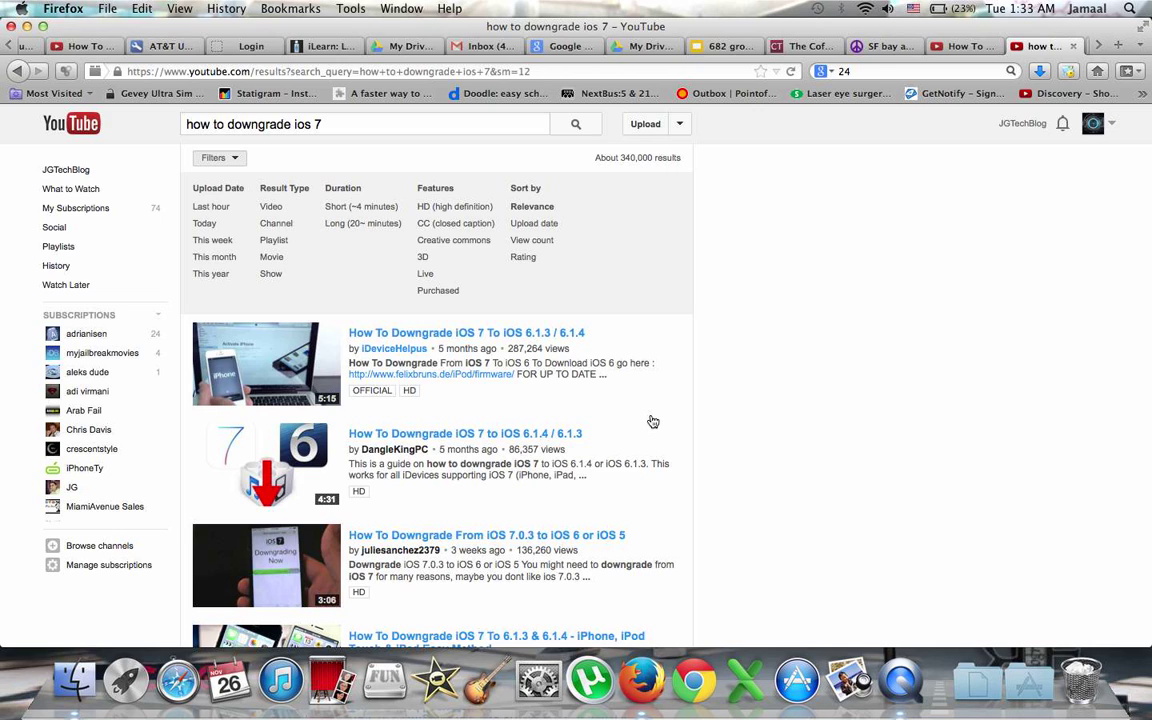
mouse_move(618, 388)
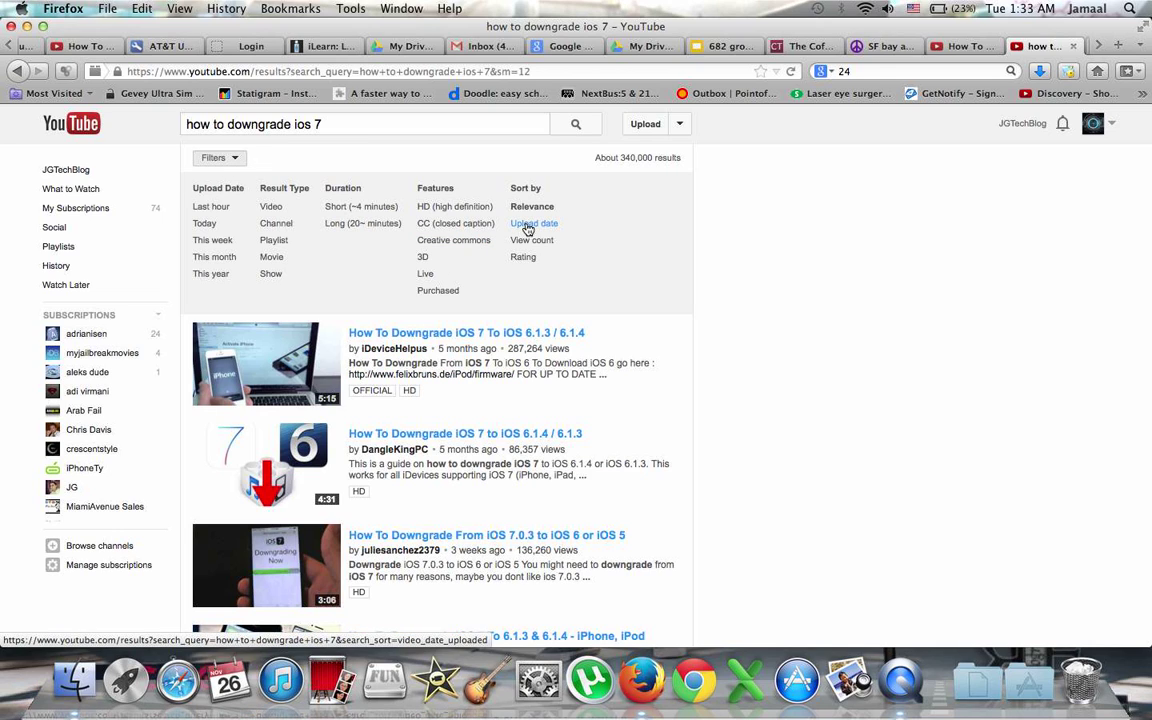
click(534, 224)
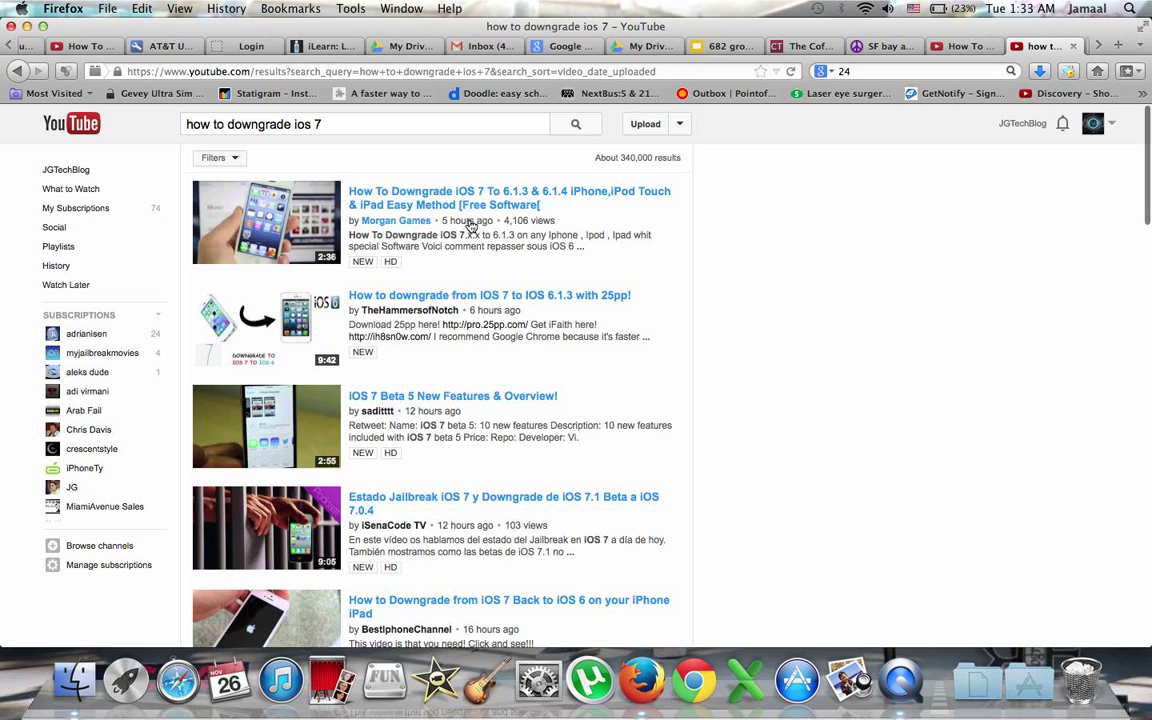
mouse_move(464, 204)
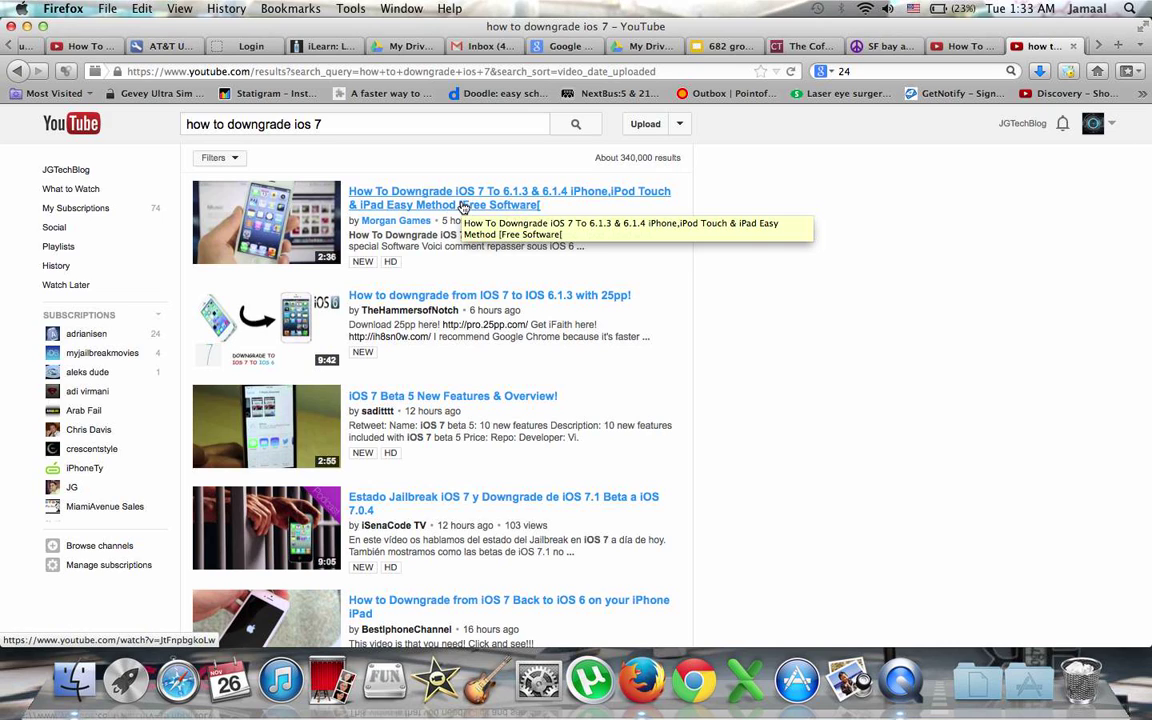
mouse_move(518, 228)
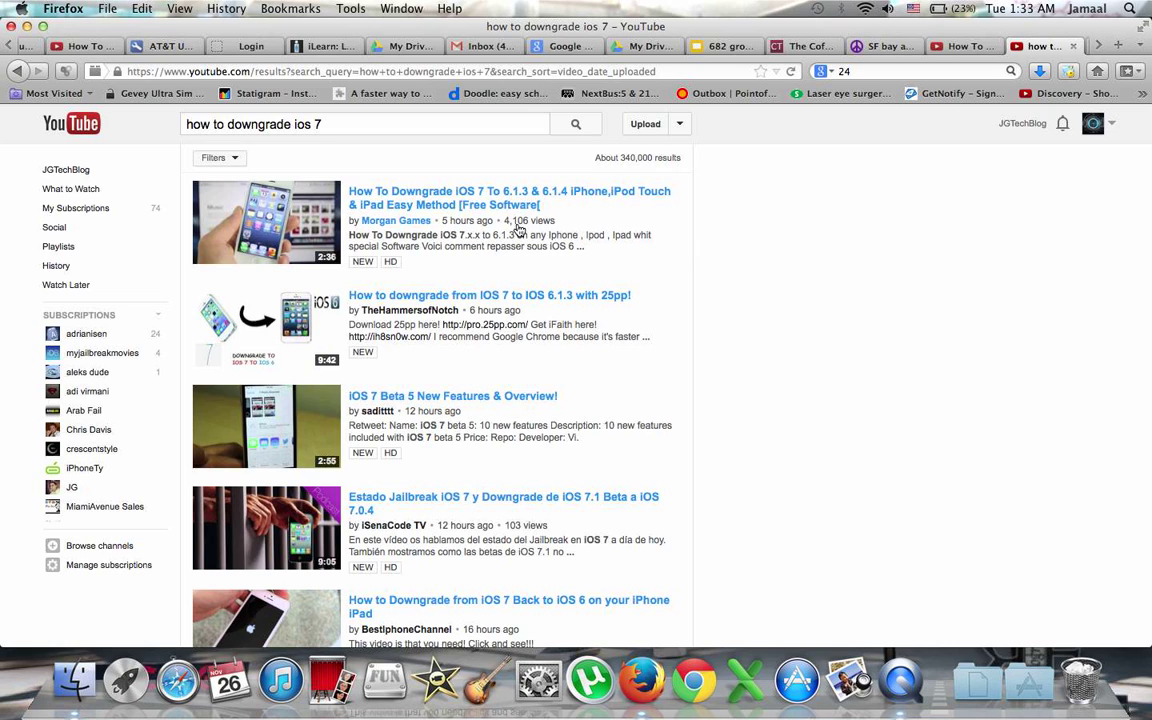
mouse_move(510, 198)
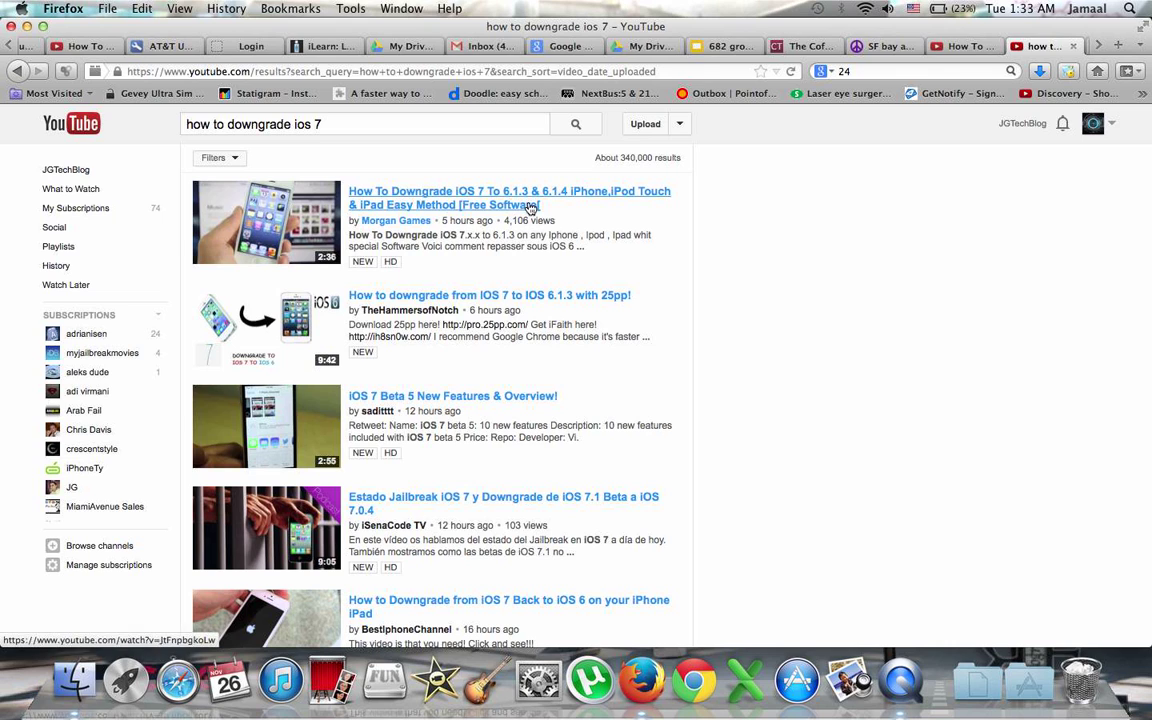
Step: Open the top result 'How To Downgrade iOS 7 To 6.1.3 & 6.1.4' and view its comments
click(508, 198)
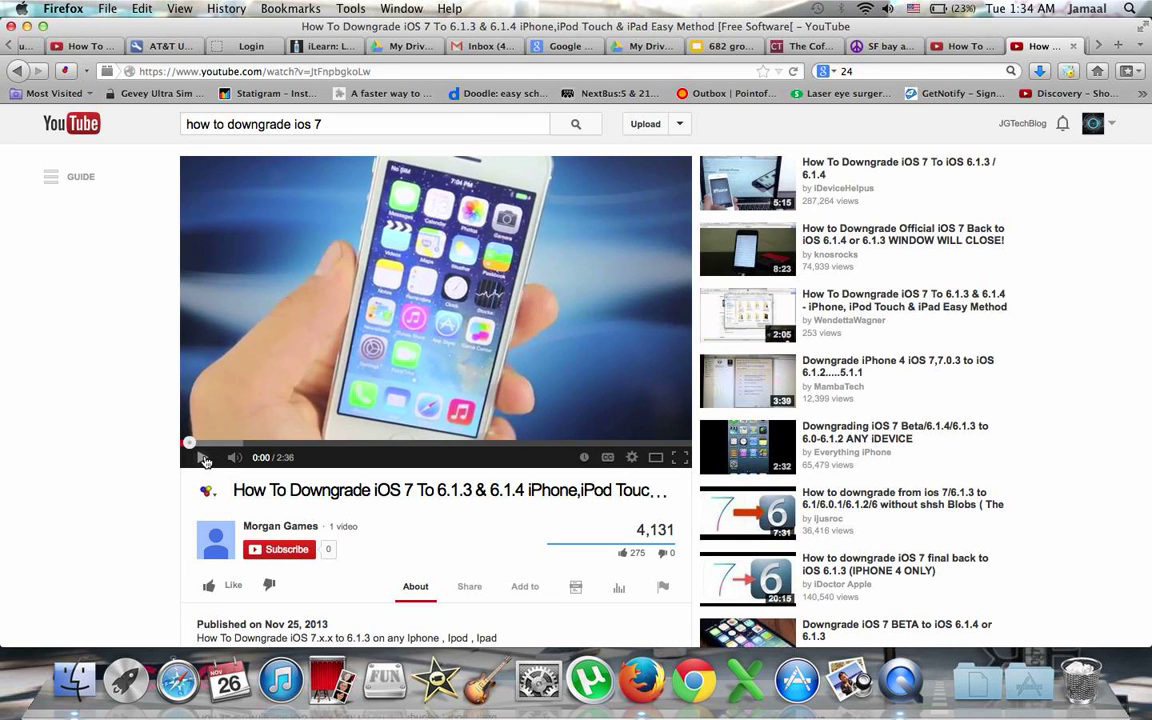
scroll(down, 3)
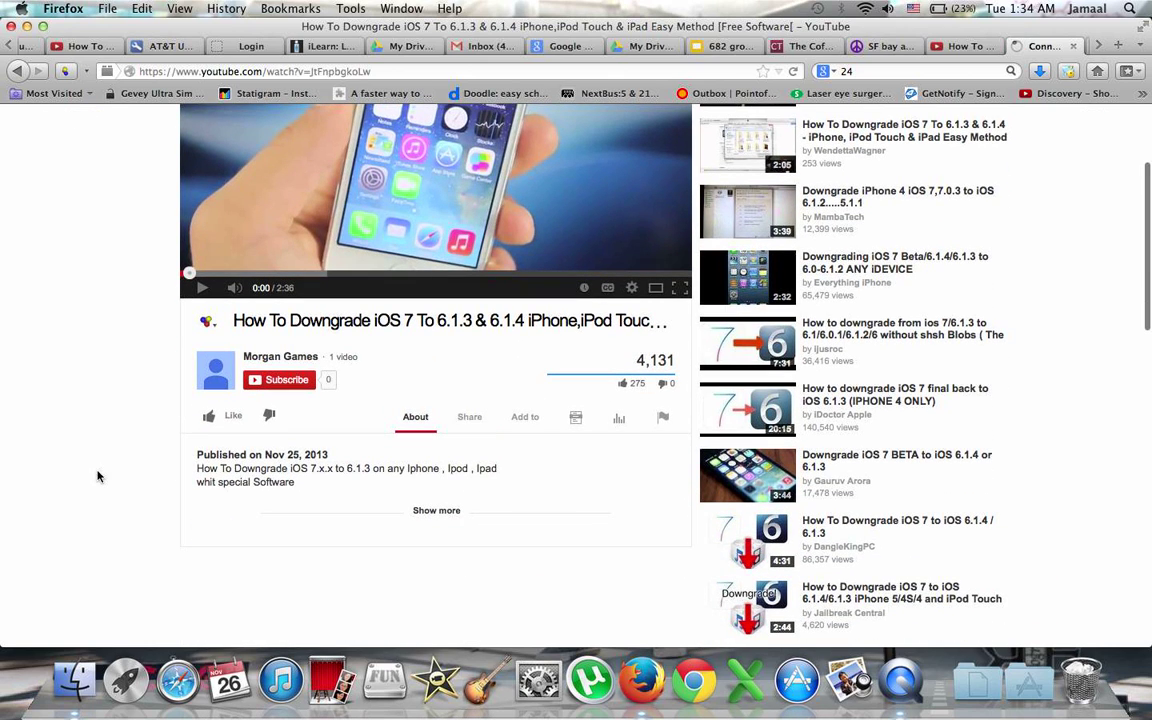
scroll(down, 3)
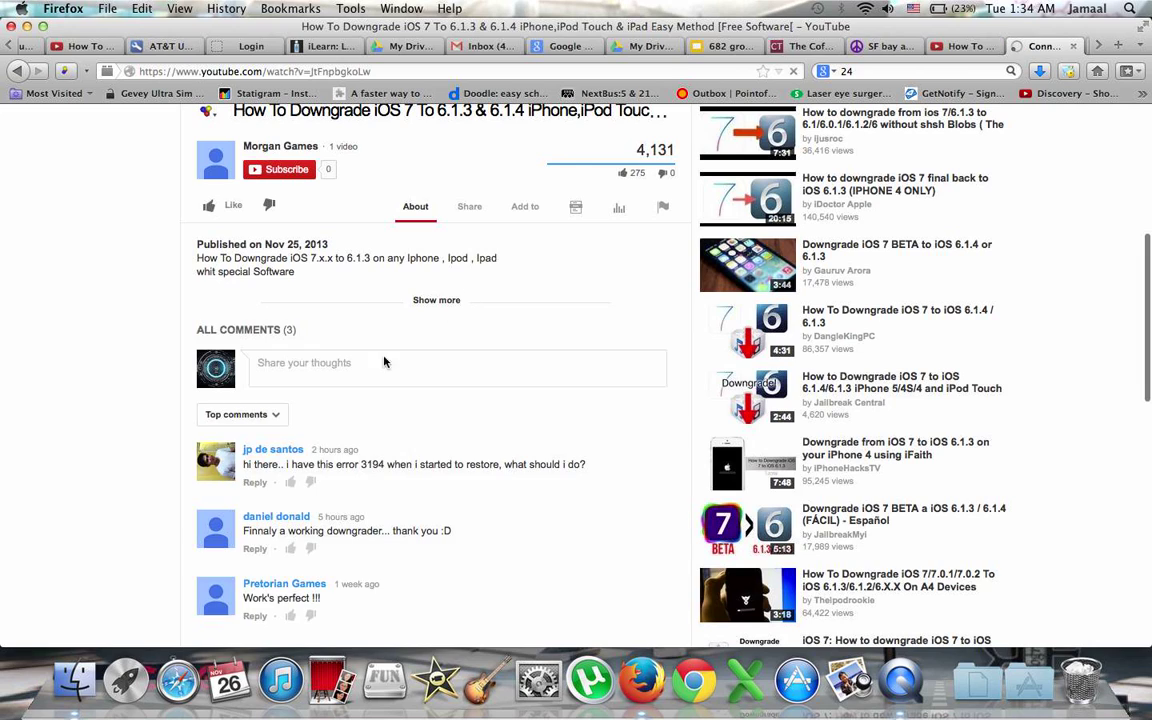
mouse_move(332, 680)
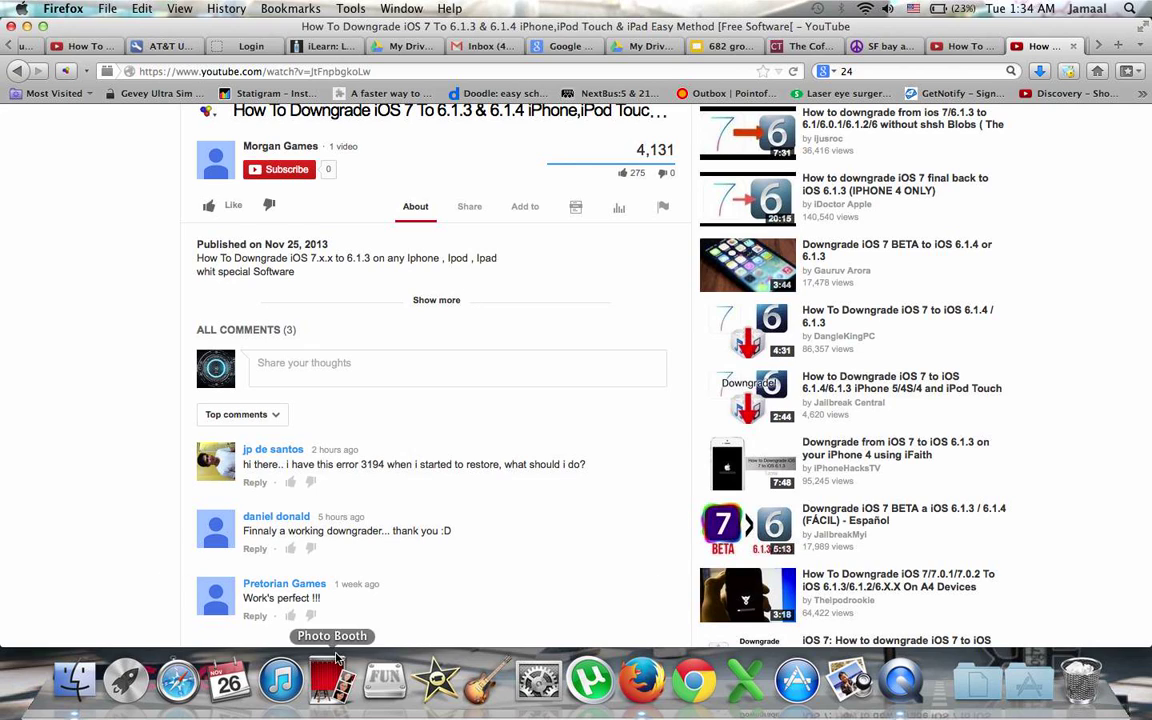
mouse_move(58, 482)
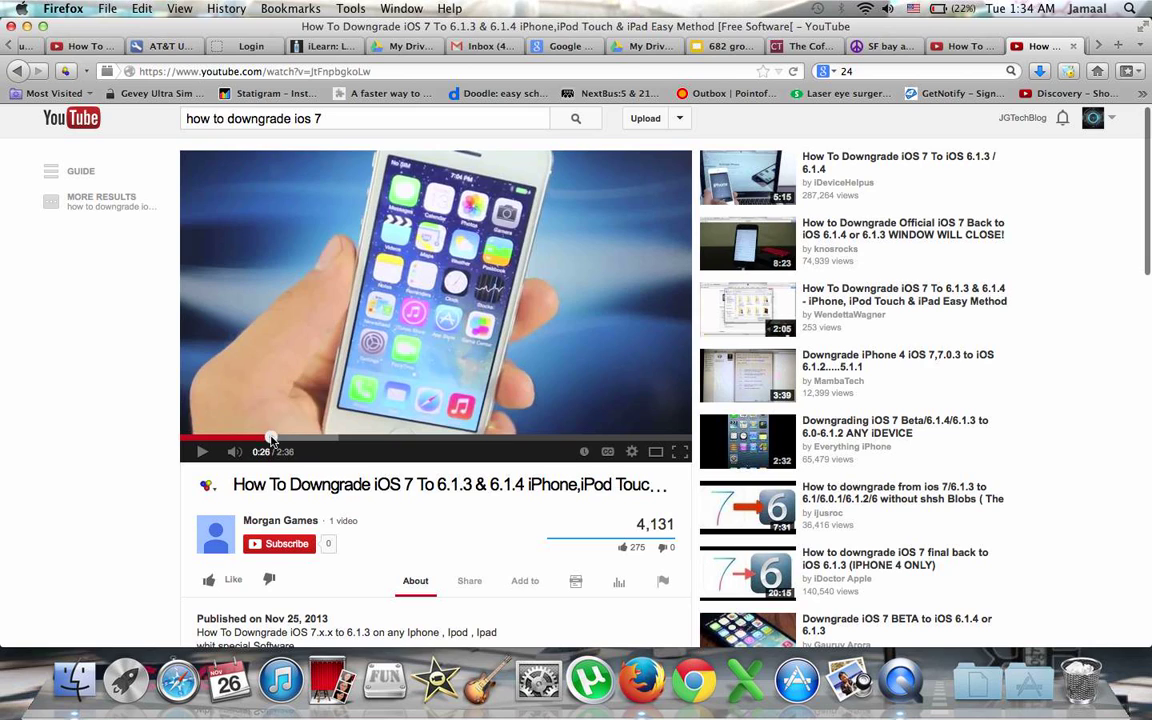
mouse_move(320, 438)
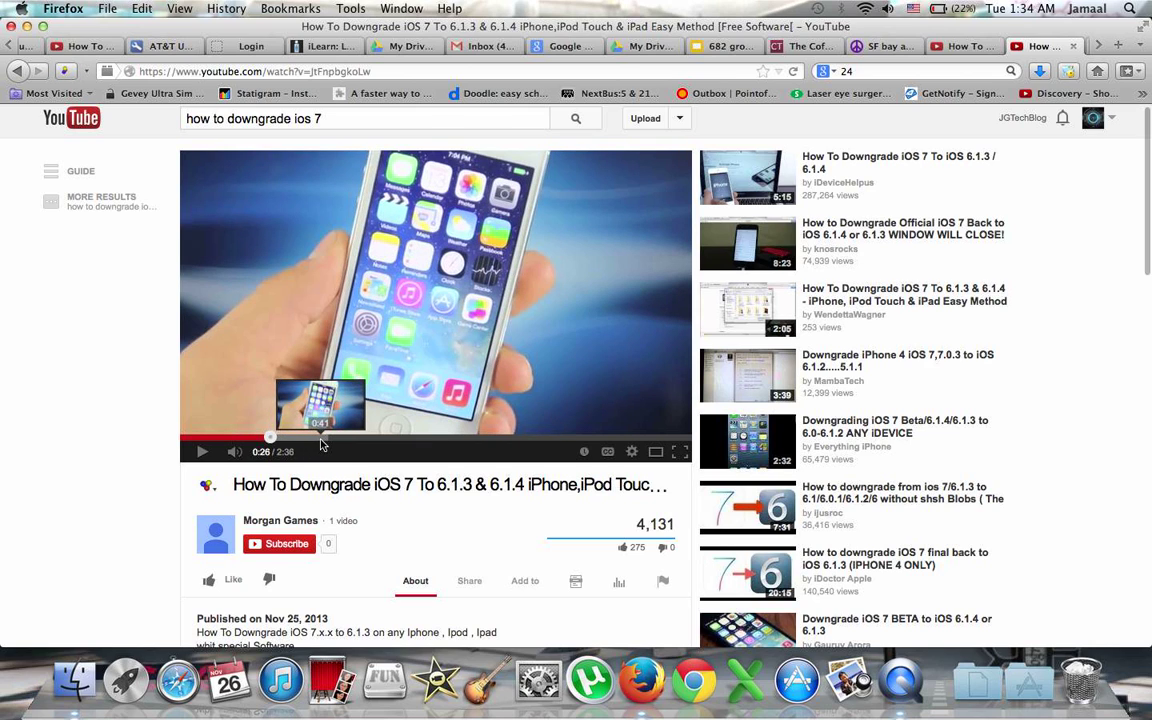
Step: Seek ahead in the Morgan Games tutorial, jump back to about 0:37 and pause there
click(364, 440)
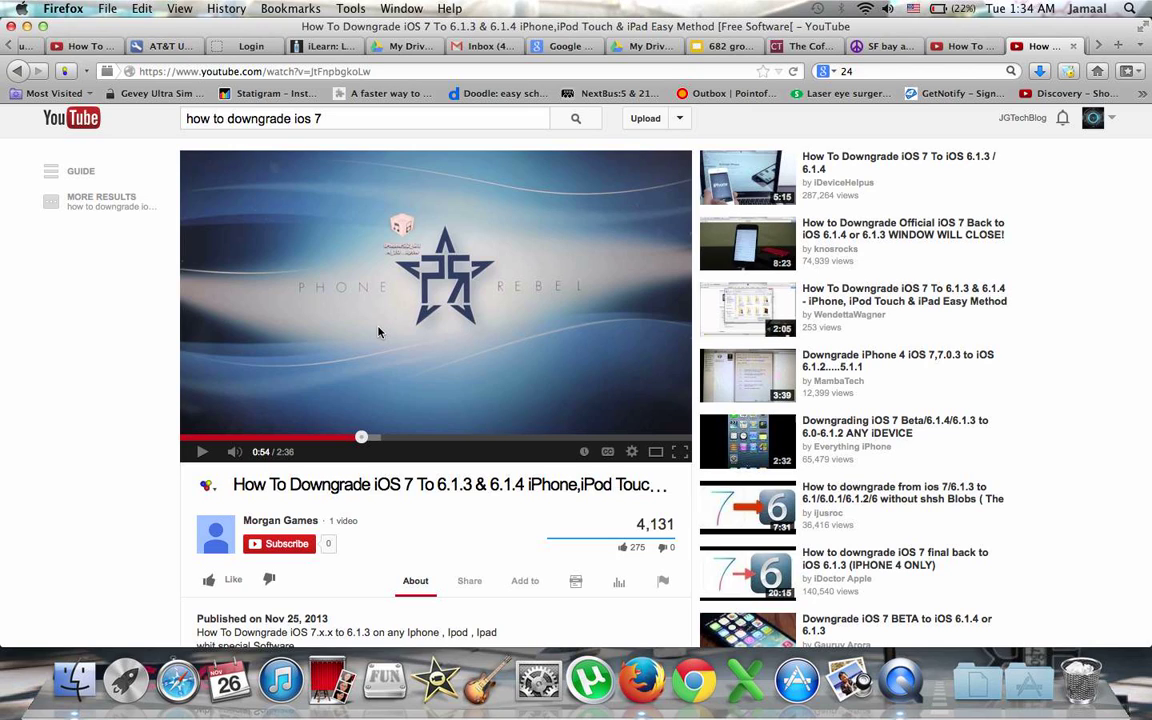
mouse_move(264, 436)
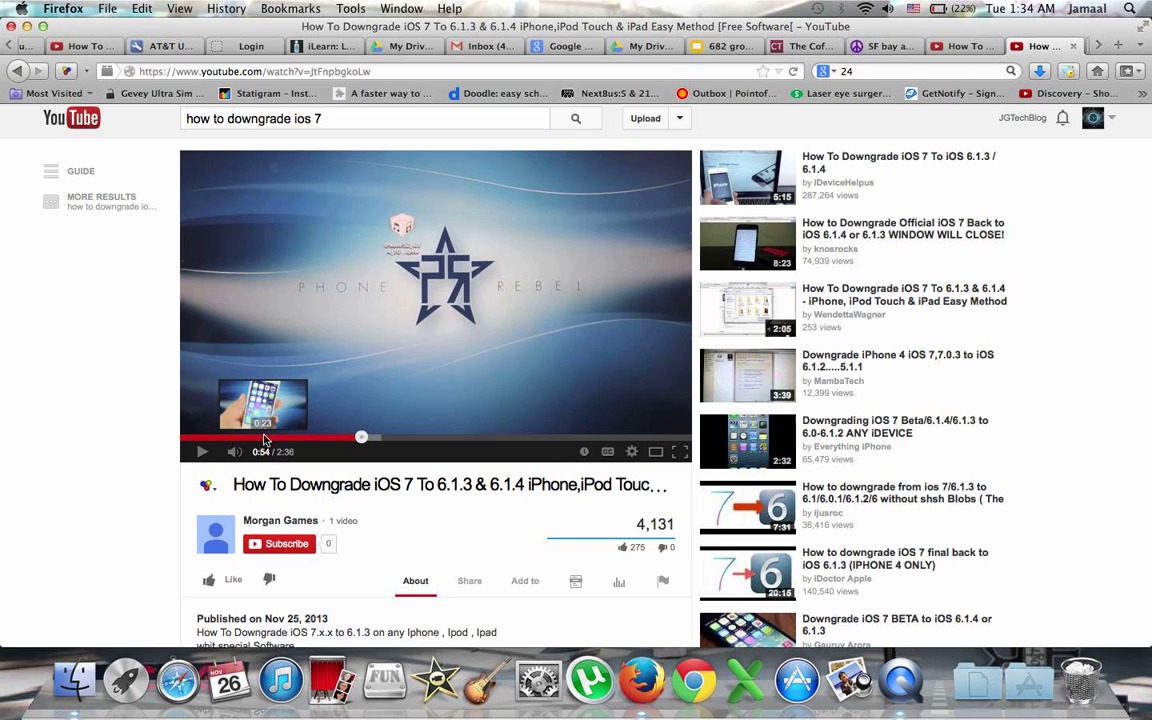
mouse_move(290, 440)
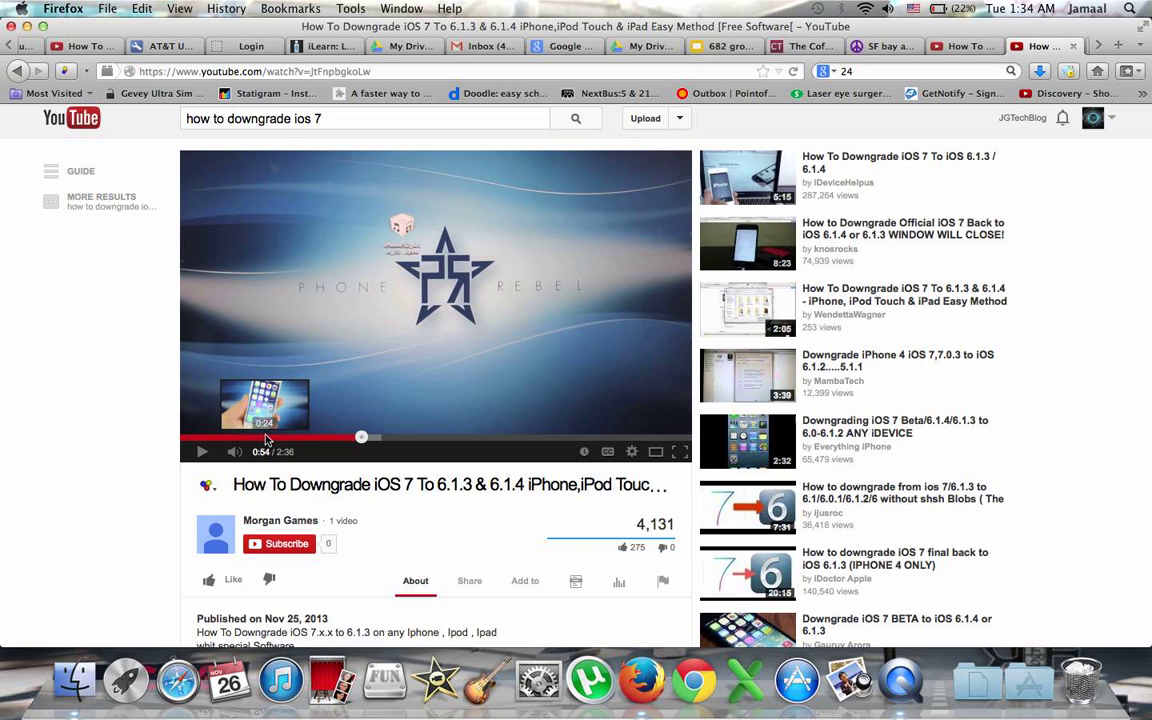
click(200, 452)
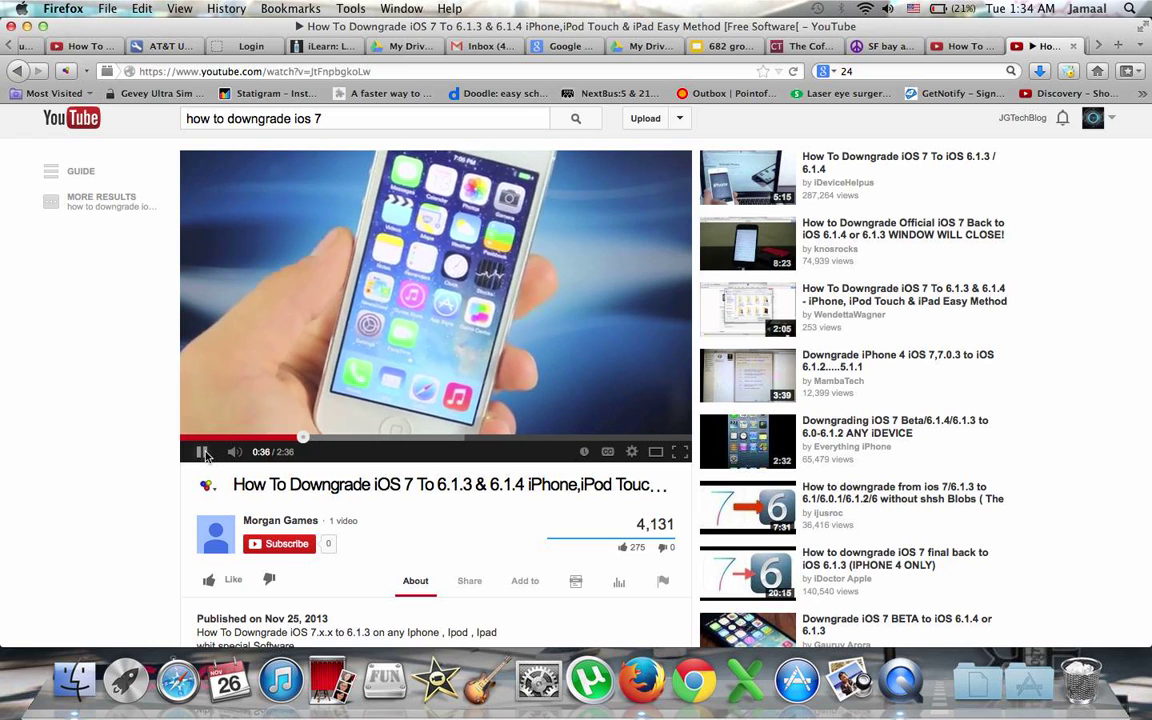
click(200, 452)
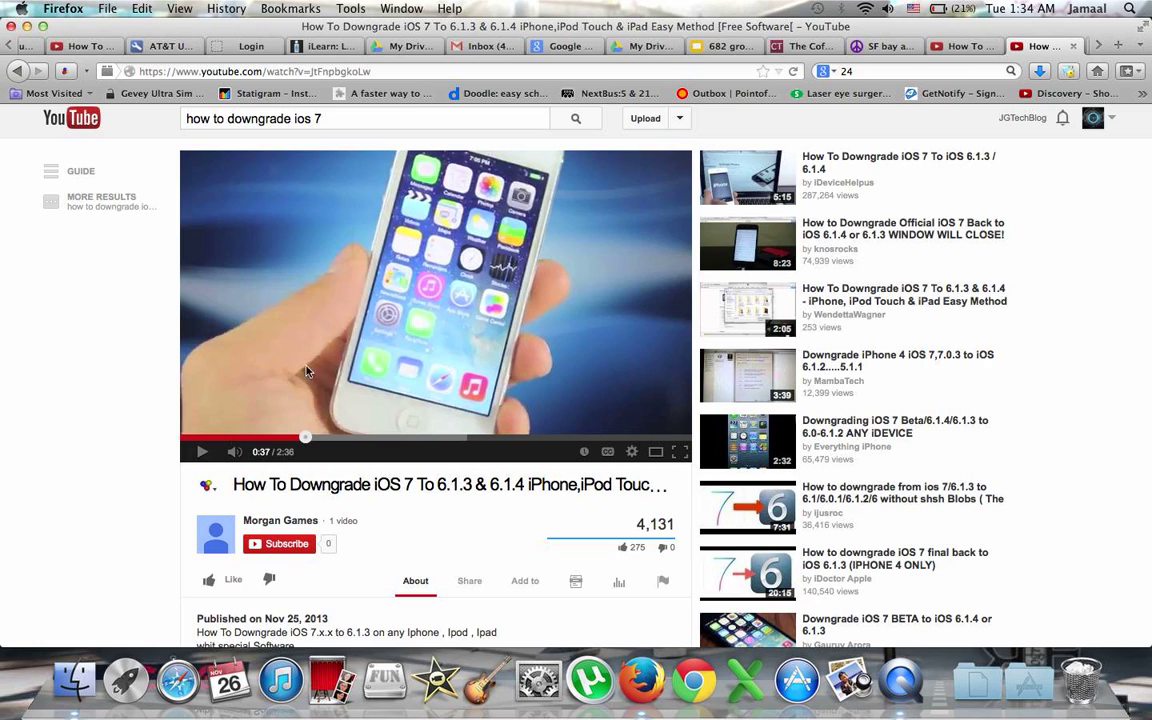
mouse_move(158, 468)
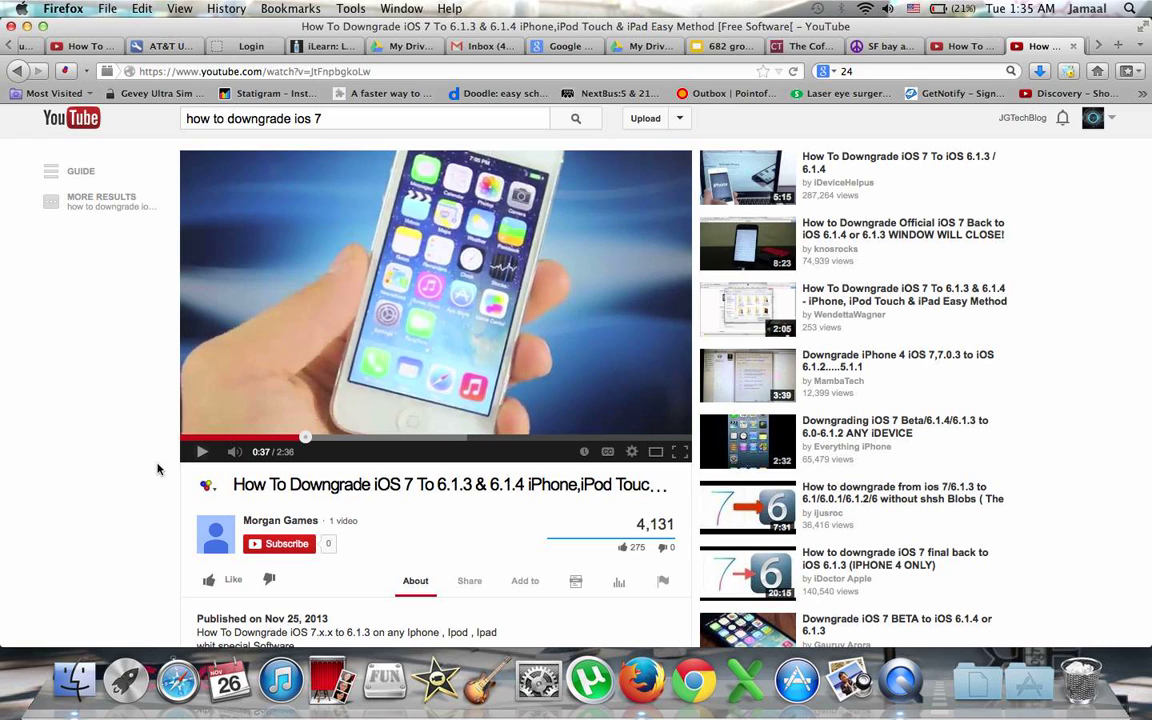
scroll(down, 3)
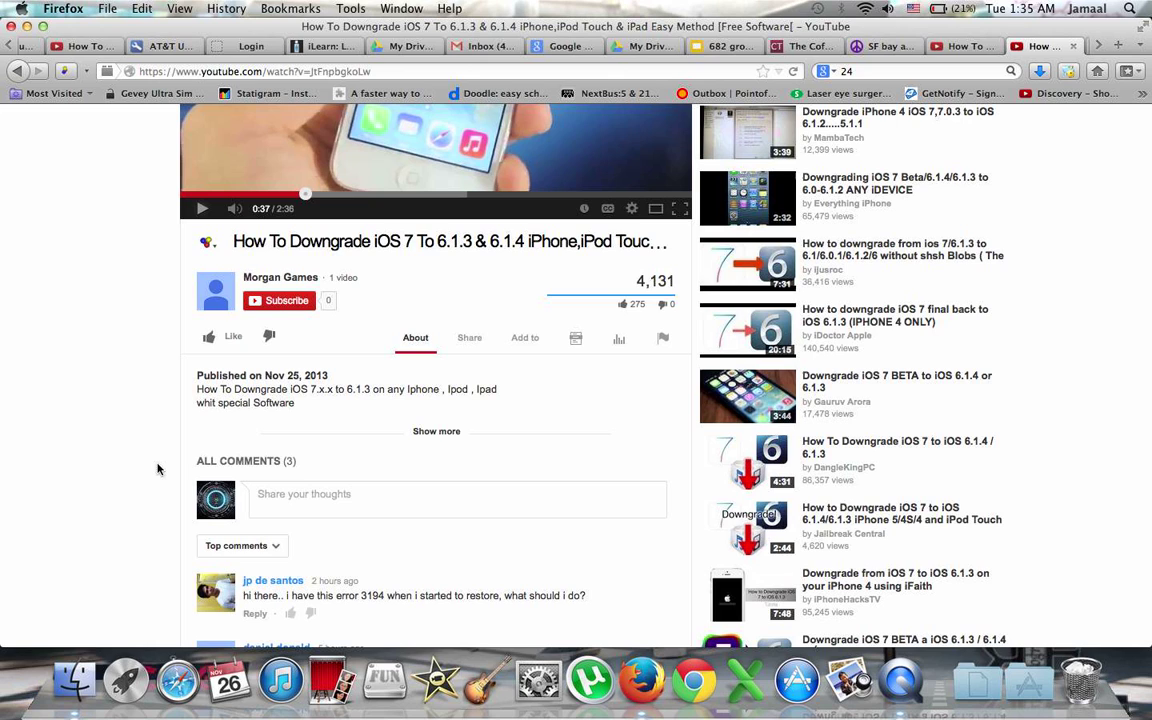
scroll(up, 3)
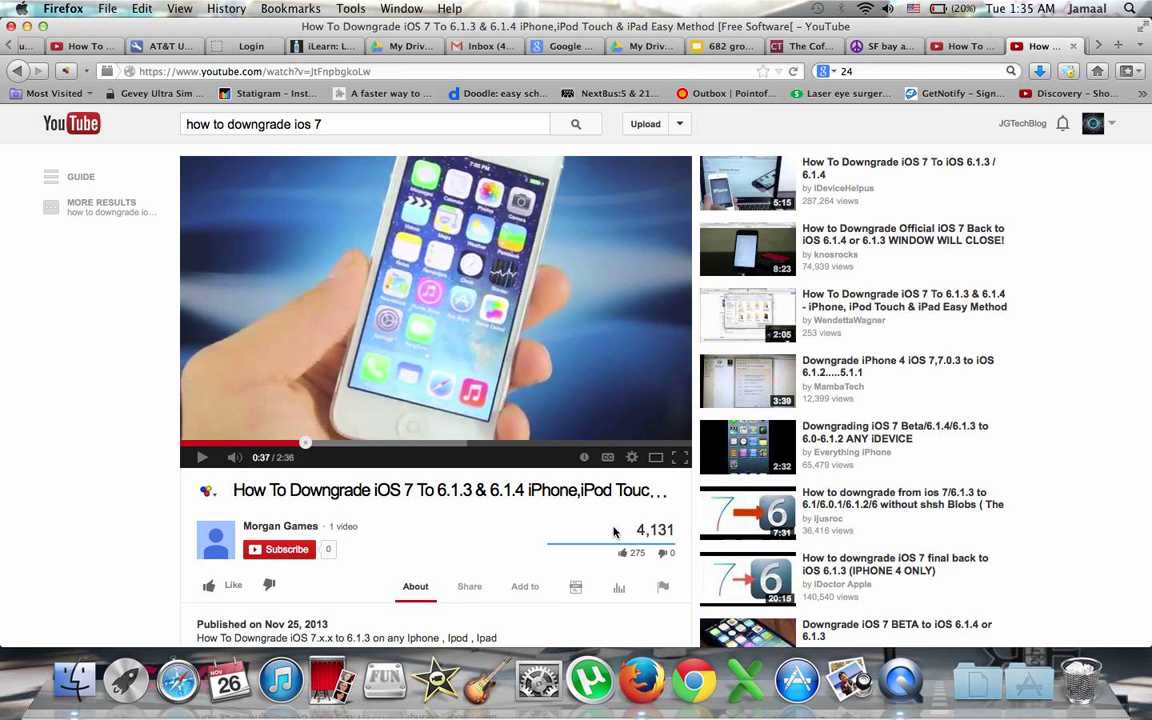
mouse_move(1012, 332)
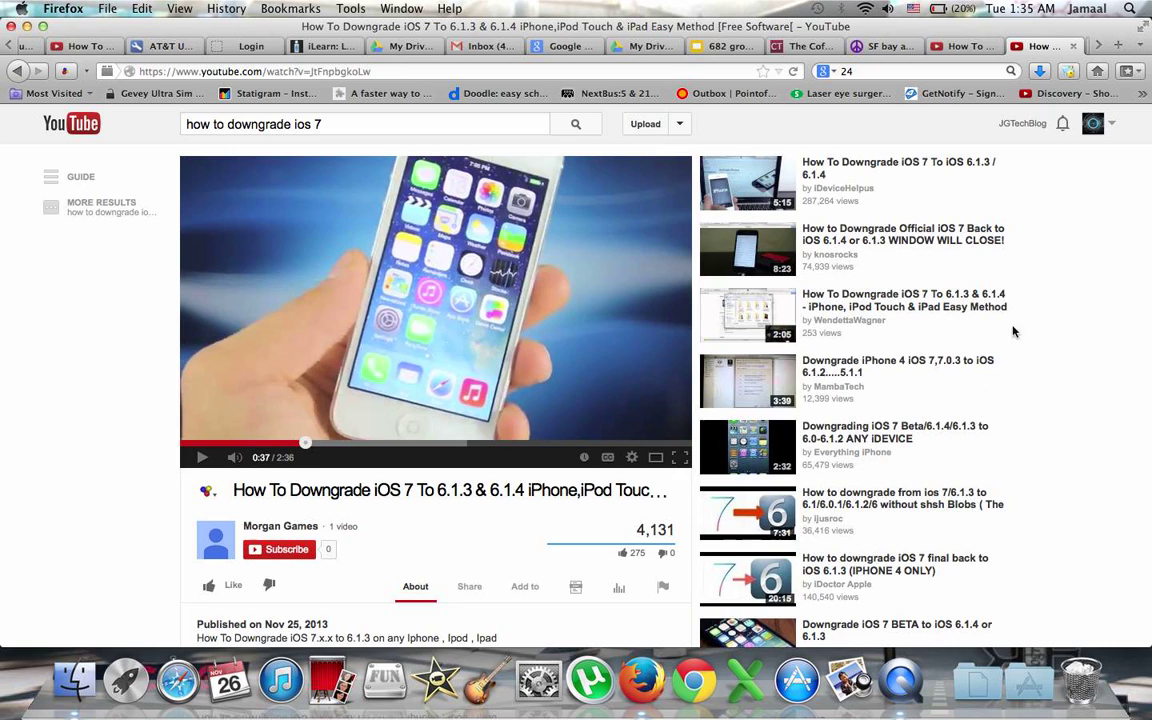